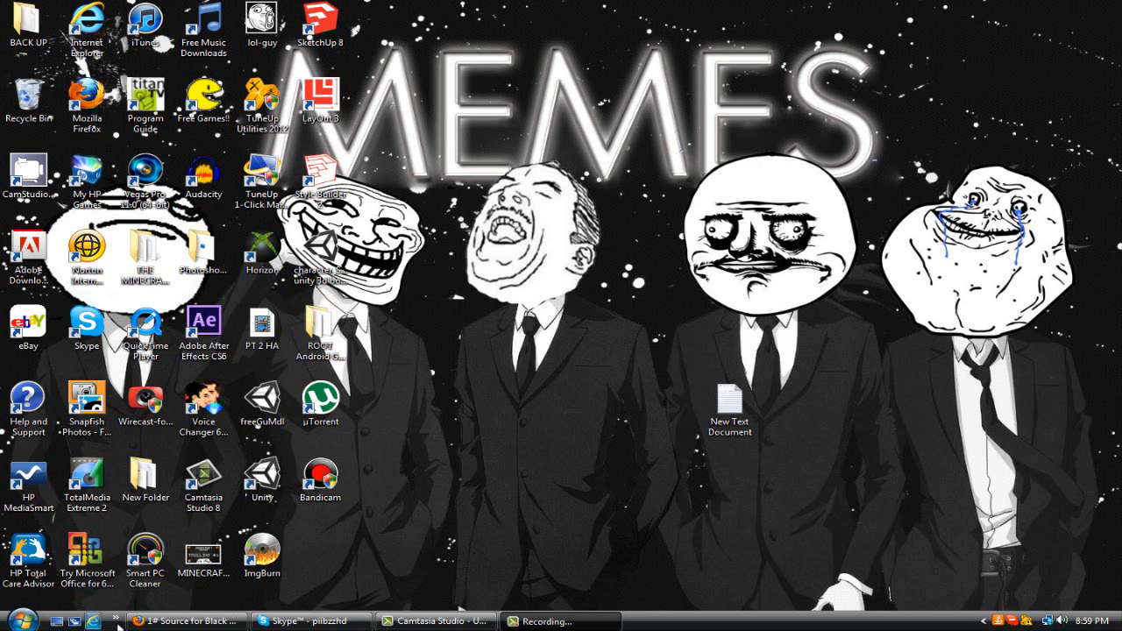
Restore the Firefox window showing the channel's Black Ops 2 uploads.
{"action": "left_click", "coordinate": [186, 621]}
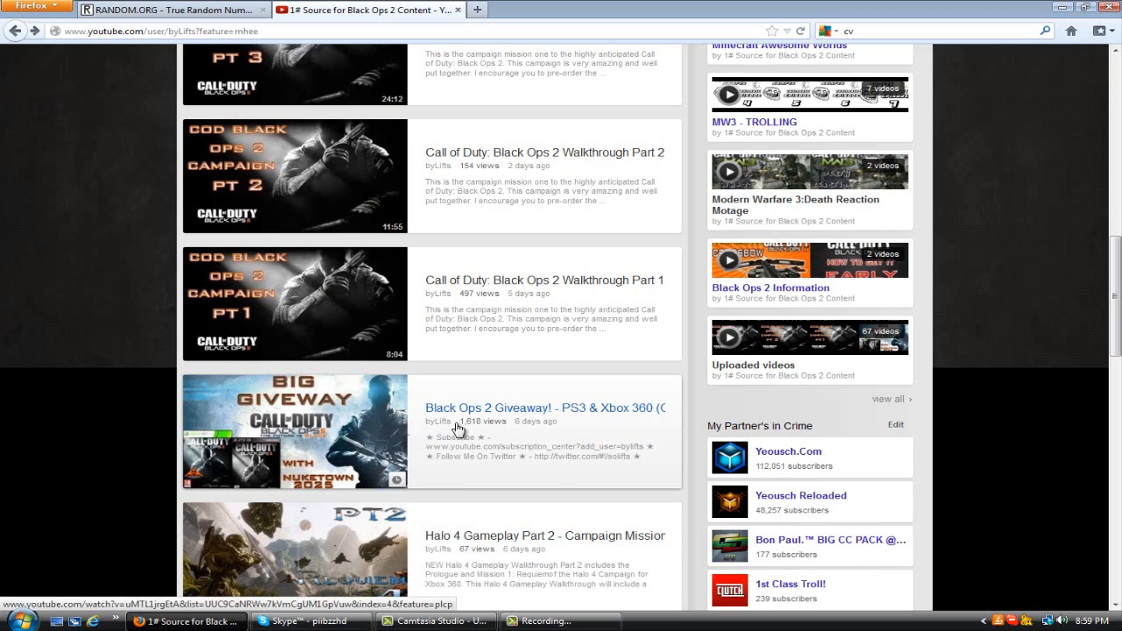
Open the Black Ops 2 Giveaway (CLOSED) video and scroll down to its All Comments section.
{"action": "left_click", "coordinate": [523, 406]}
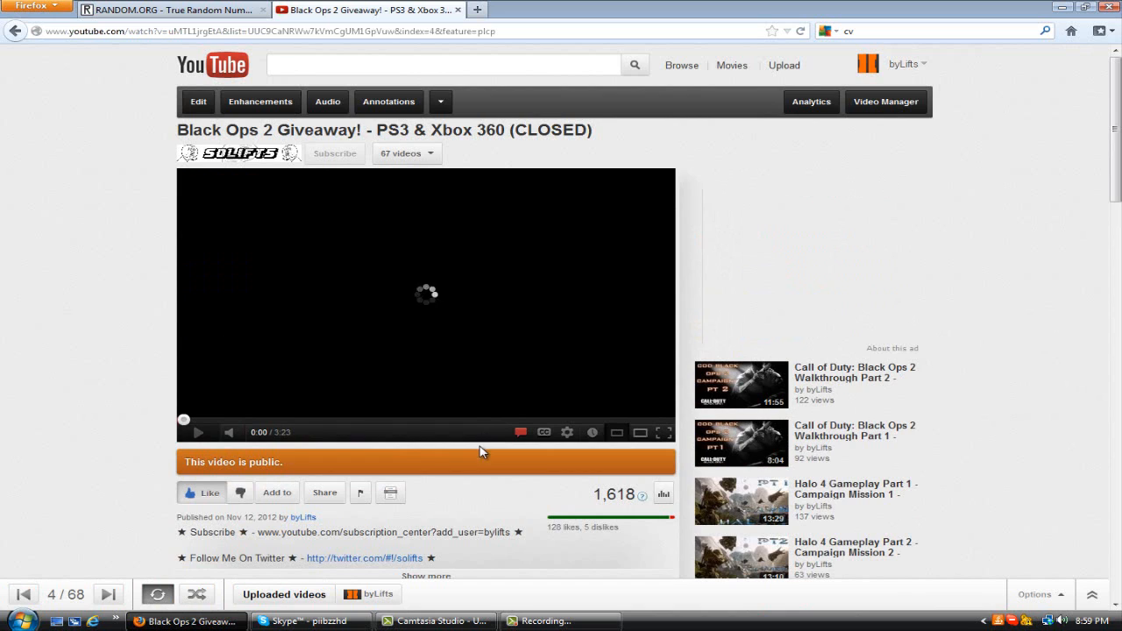
{"action": "scroll", "scroll_direction": "down", "scroll_amount": 3}
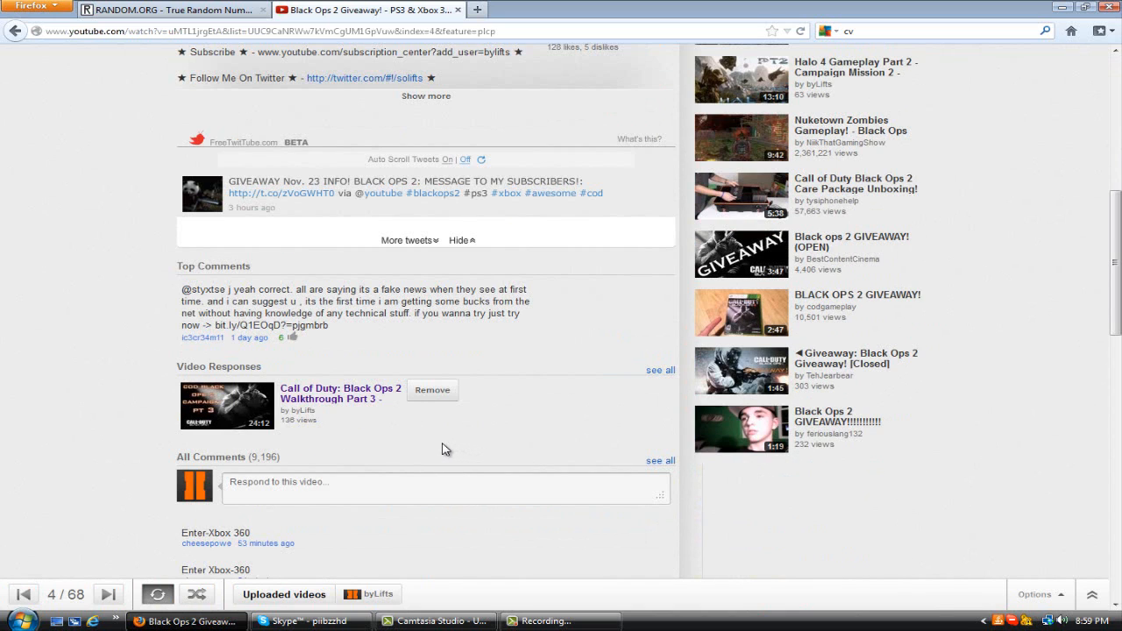
{"action": "mouse_move", "coordinate": [274, 494]}
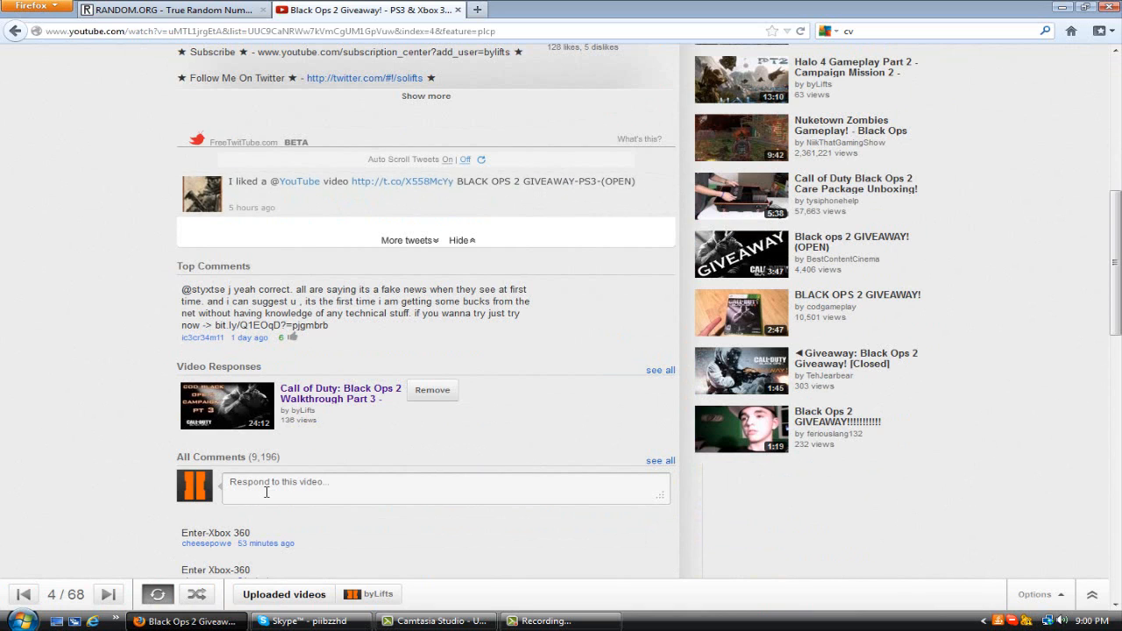
{"action": "scroll", "scroll_direction": "down", "scroll_amount": 3}
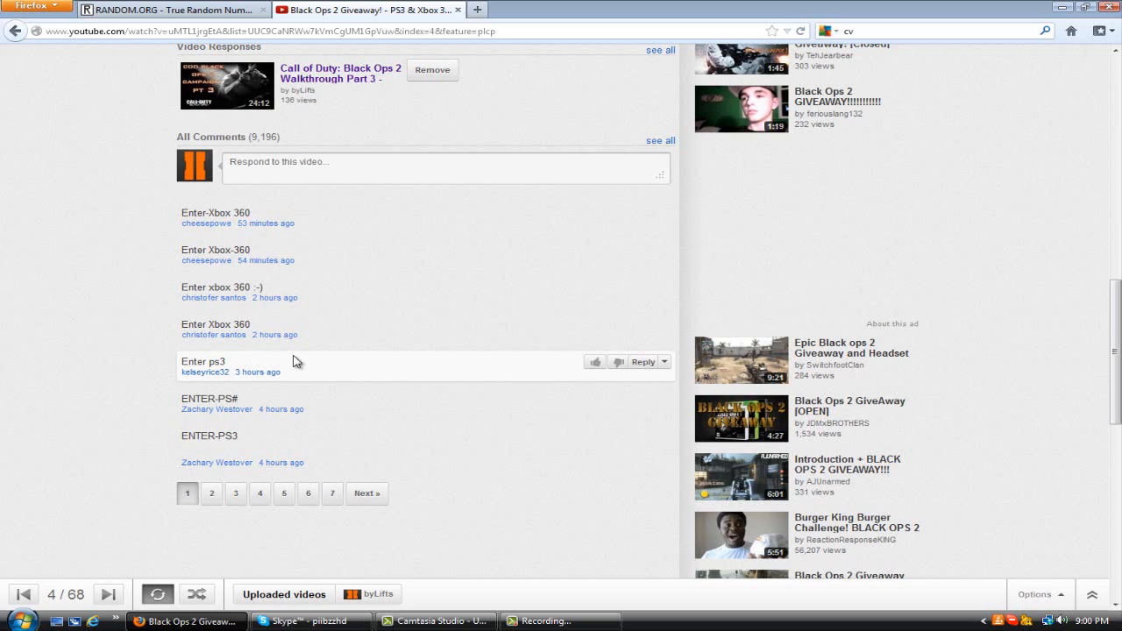
{"action": "mouse_move", "coordinate": [289, 375]}
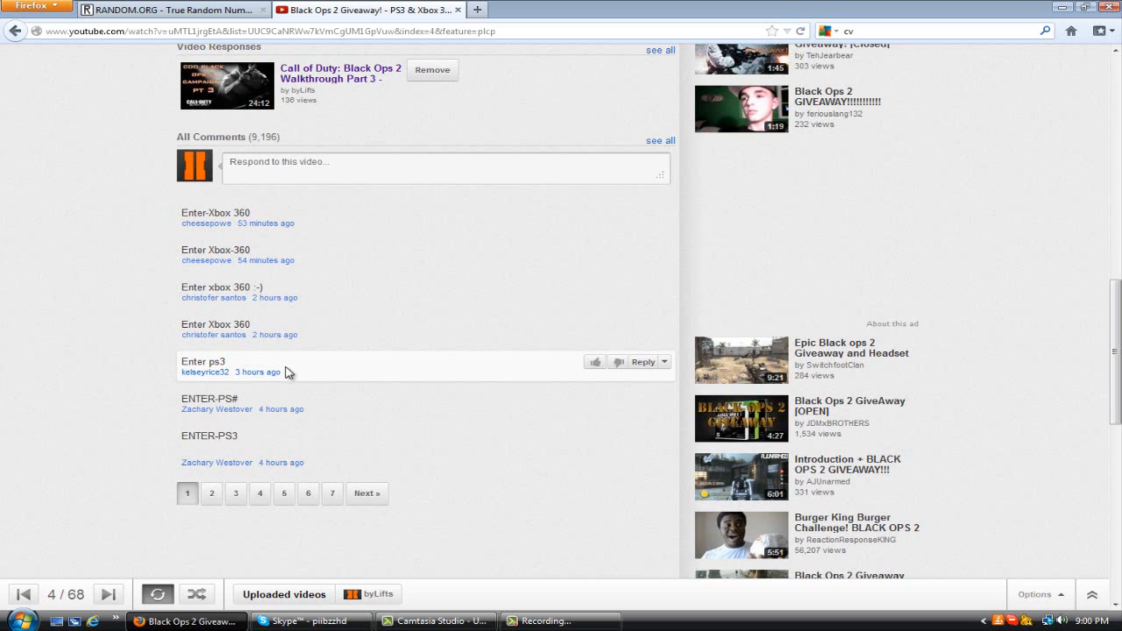
{"action": "mouse_move", "coordinate": [273, 396]}
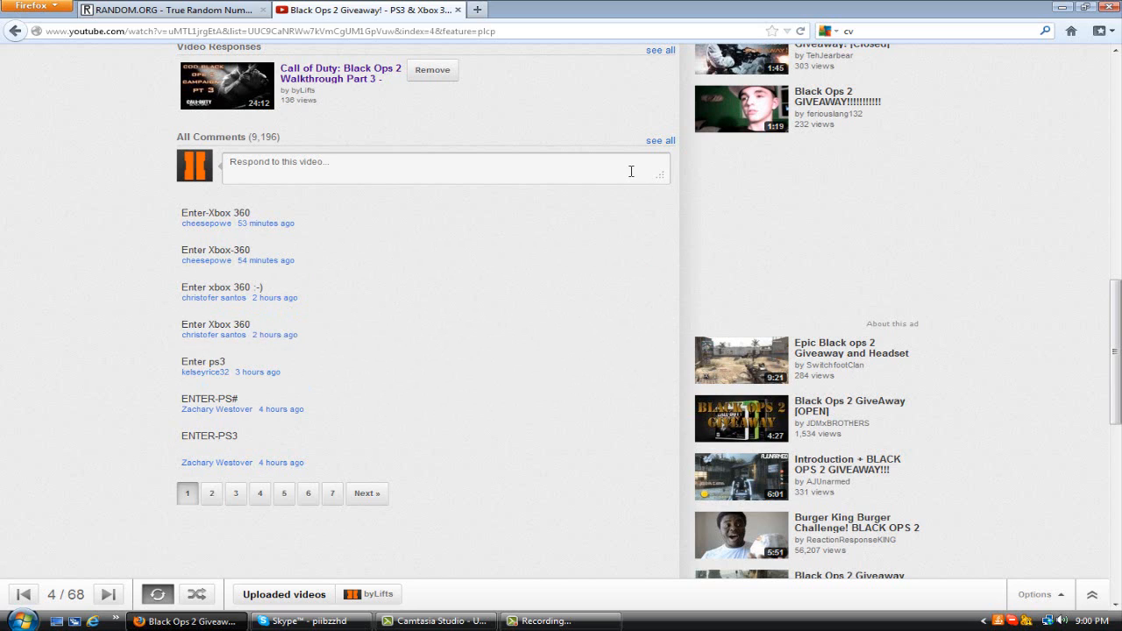
{"action": "mouse_move", "coordinate": [674, 142]}
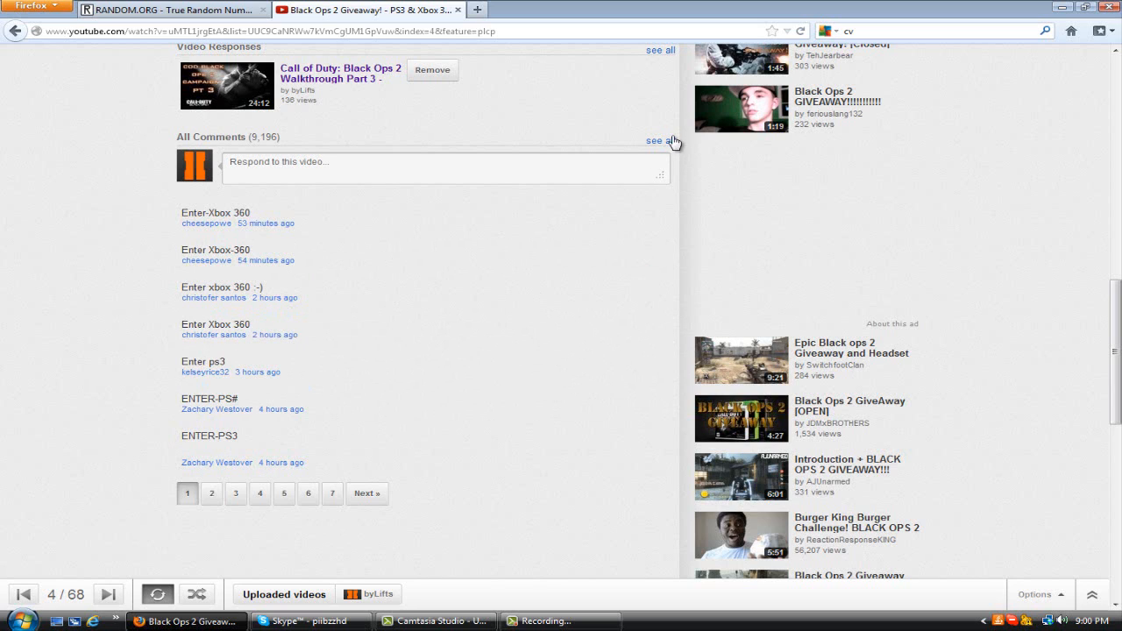
Show all comments on the giveaway video and scroll down to the page number links.
{"action": "left_click", "coordinate": [656, 141]}
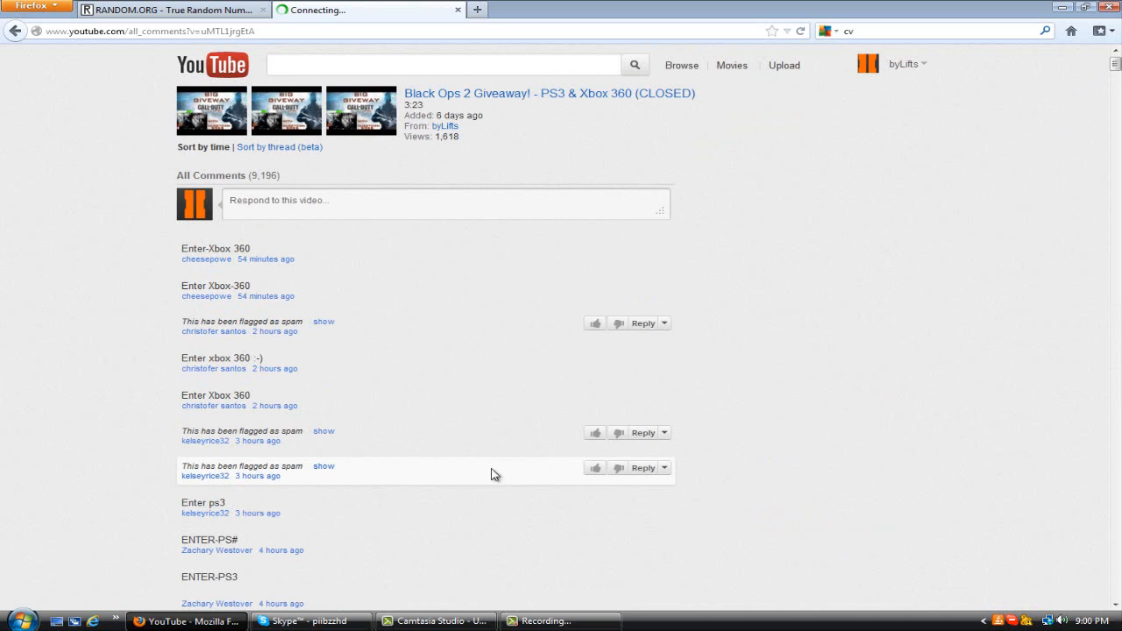
{"action": "scroll", "scroll_direction": "down", "scroll_amount": 3}
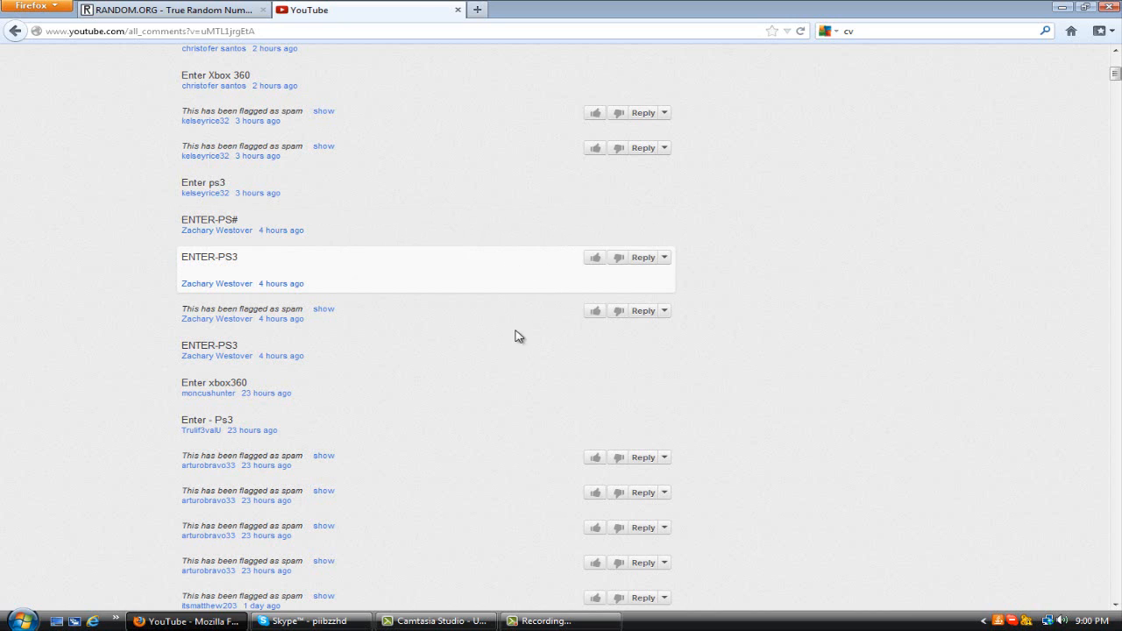
{"action": "scroll", "scroll_direction": "down", "scroll_amount": 3}
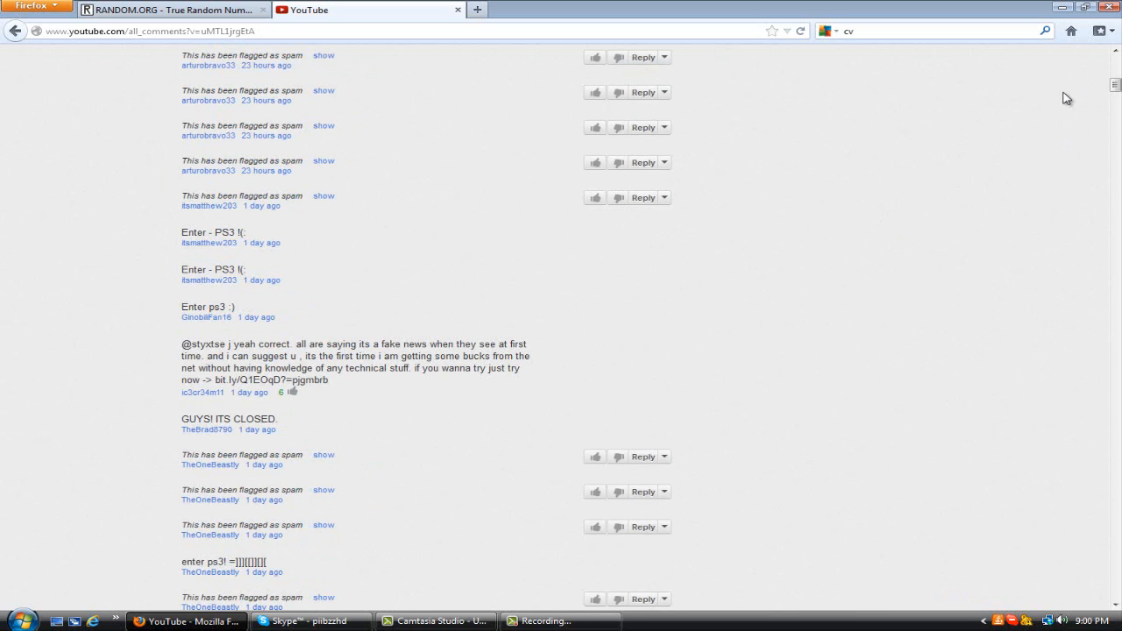
{"action": "scroll", "scroll_direction": "down", "scroll_amount": 3}
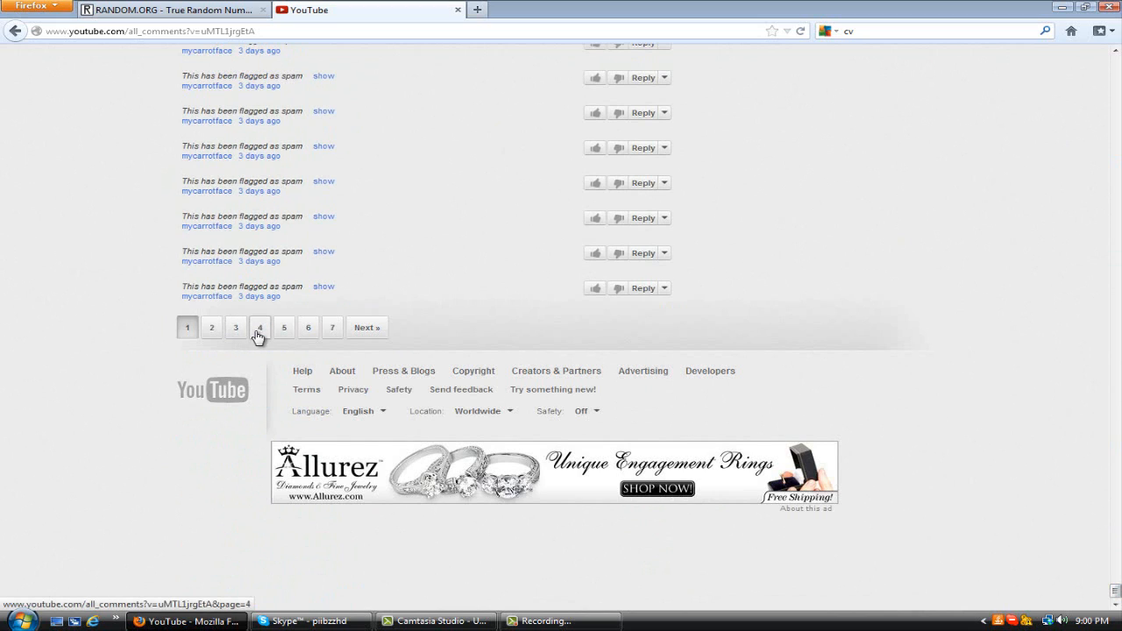
{"action": "mouse_move", "coordinate": [235, 333]}
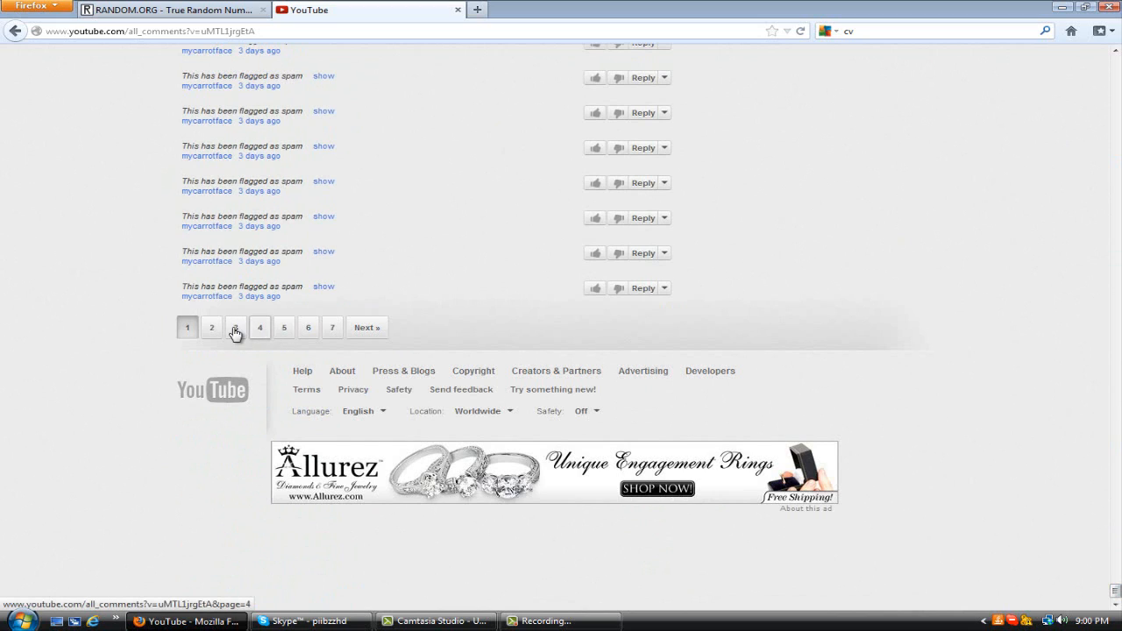
Follow a comments page link and switch to the RANDOM.ORG tab.
{"action": "left_click", "coordinate": [187, 328]}
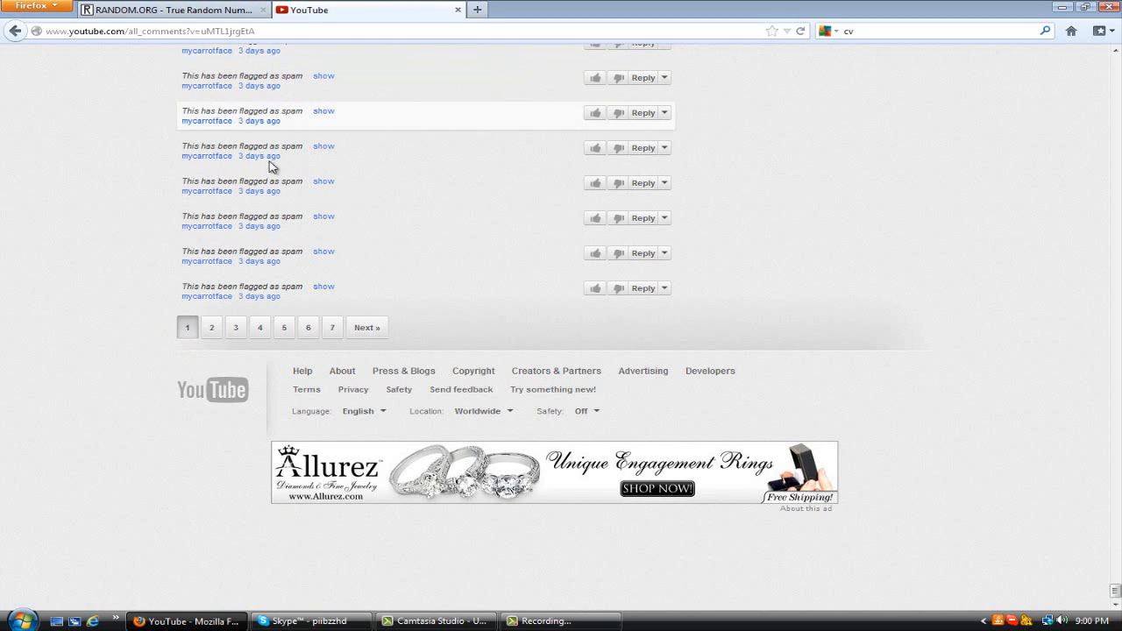
{"action": "left_click", "coordinate": [167, 10]}
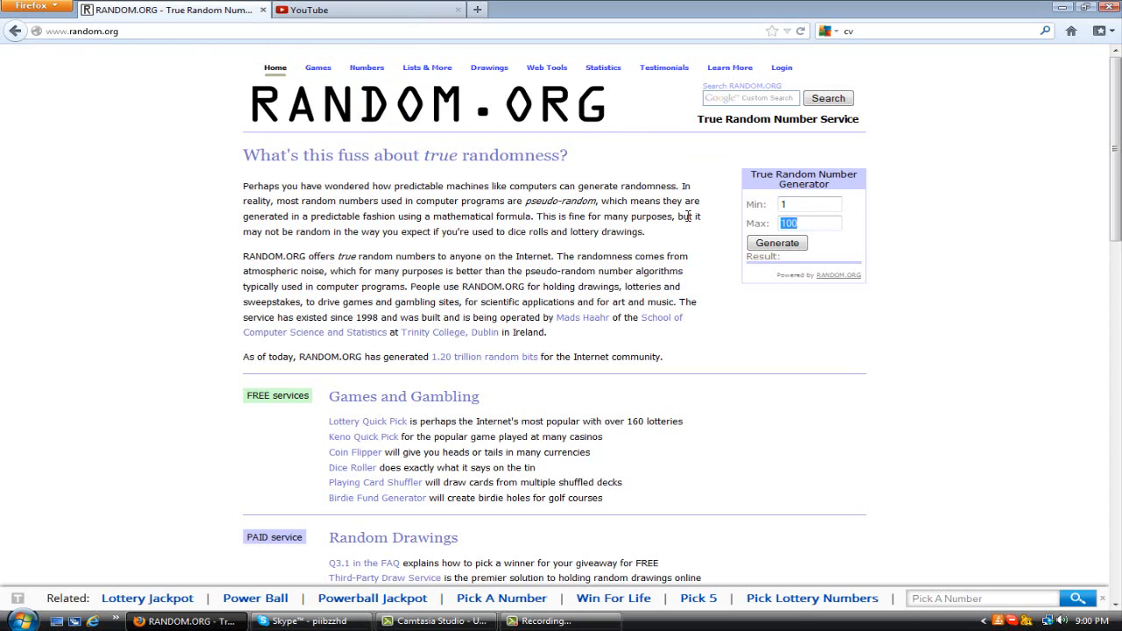
Set the generator Max to 19 and draw several random numbers, ending on 15.
{"action": "type", "text": "19"}
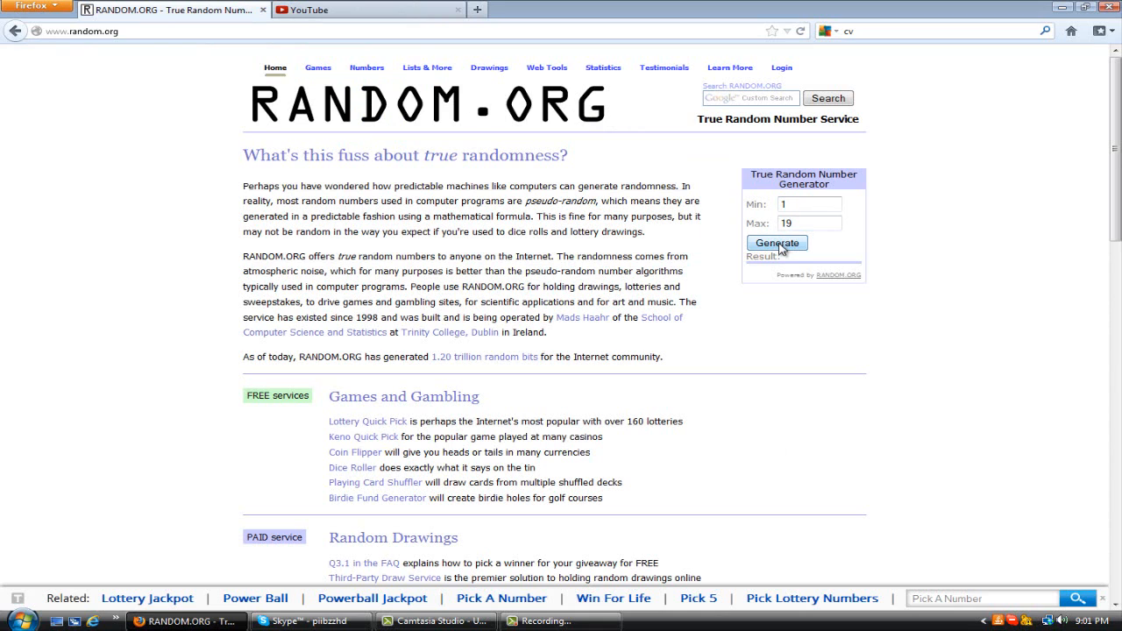
{"action": "left_click", "coordinate": [777, 242]}
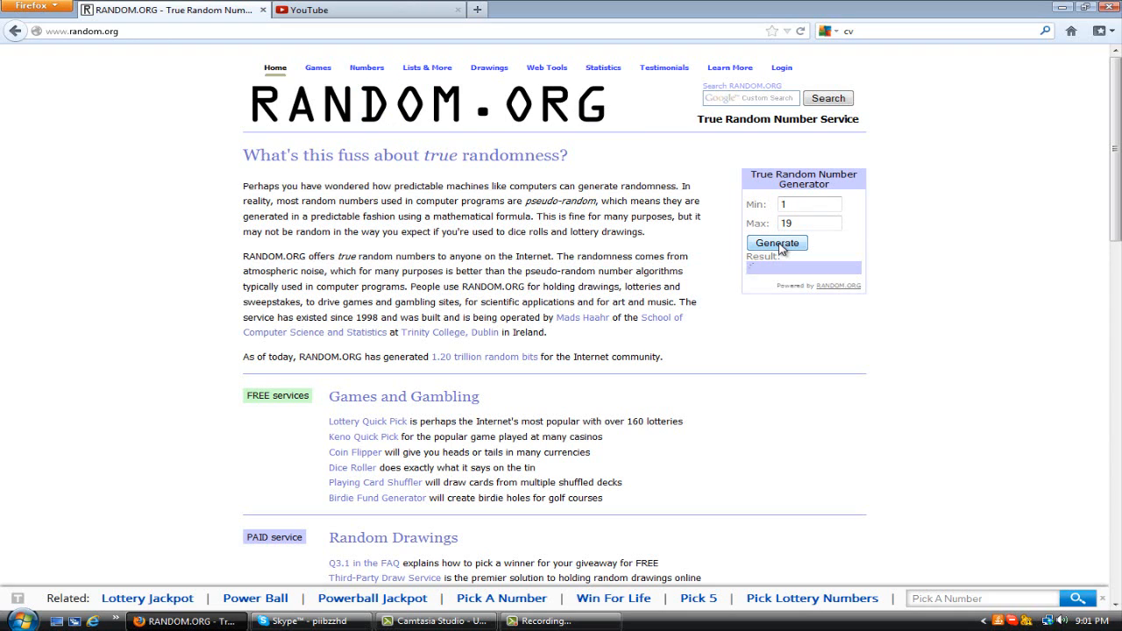
{"action": "left_click", "coordinate": [775, 242]}
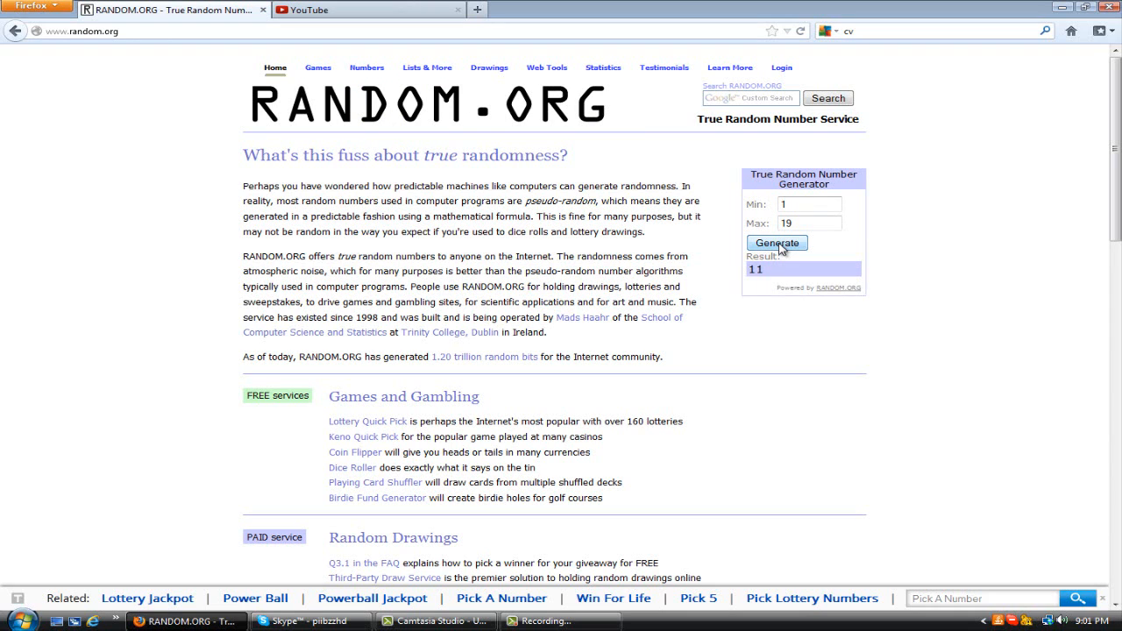
{"action": "left_click", "coordinate": [776, 242]}
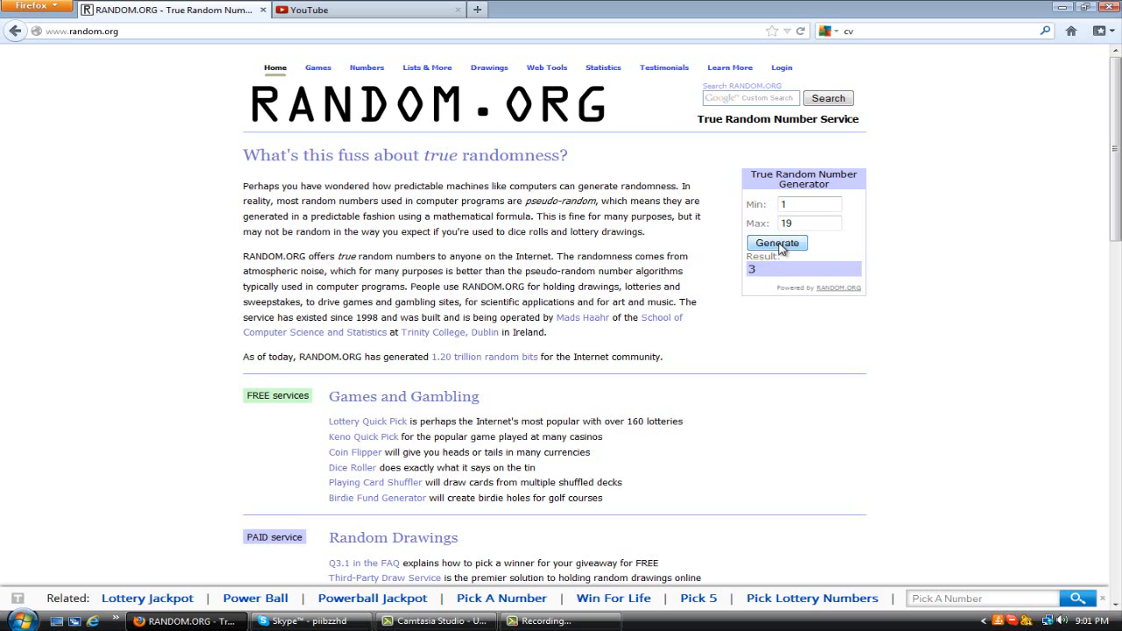
{"action": "left_click", "coordinate": [777, 242]}
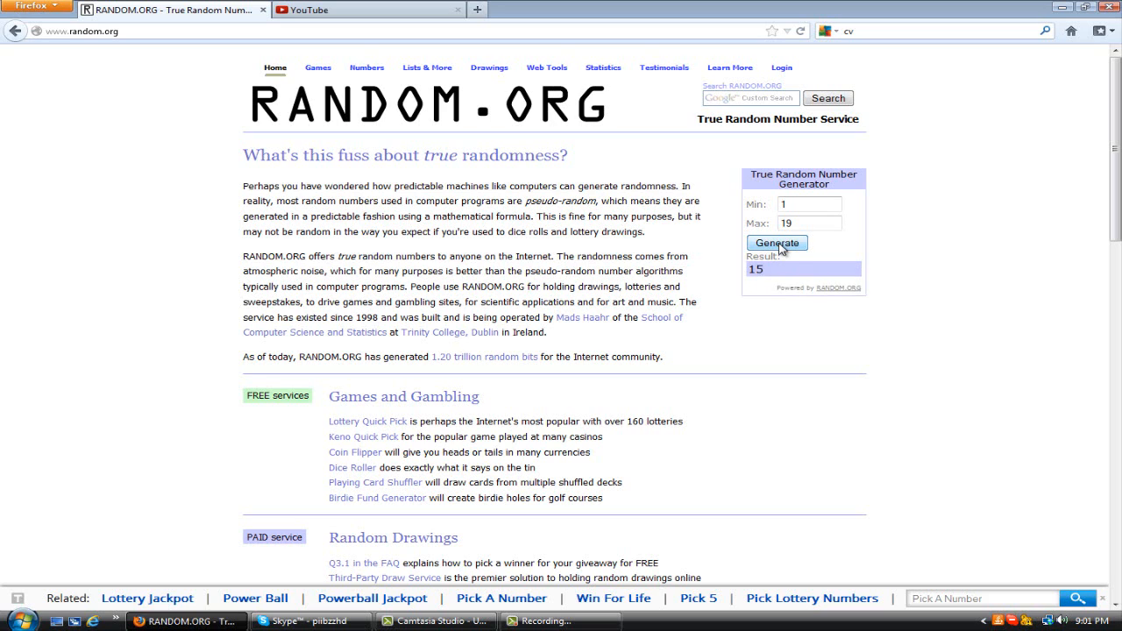
{"action": "mouse_move", "coordinate": [719, 263]}
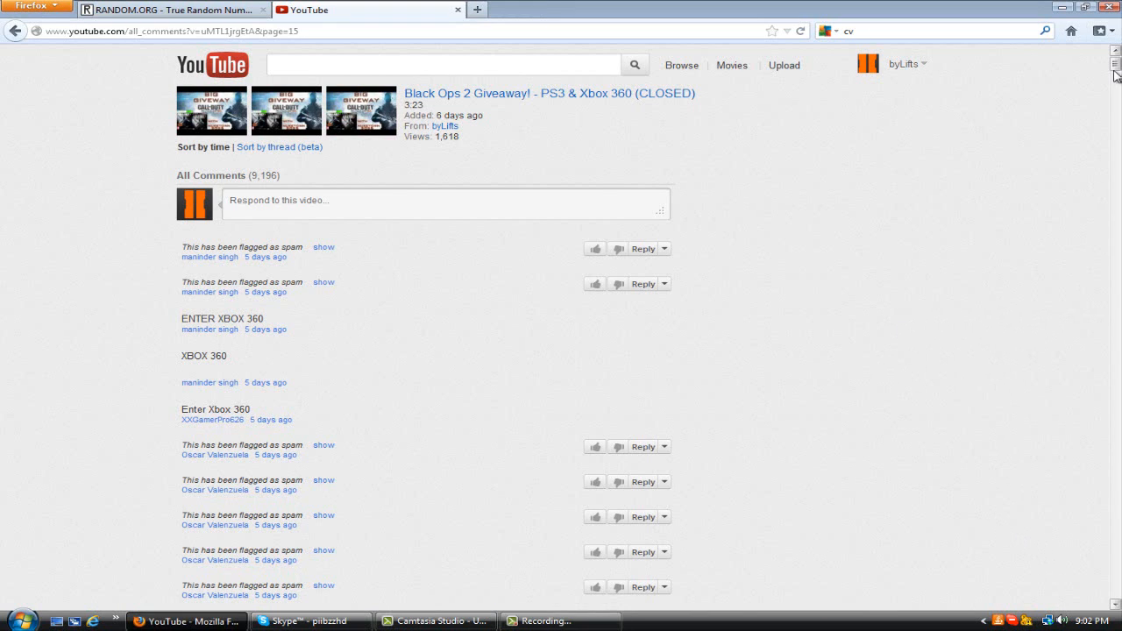
Scroll through page 15 of the giveaway comments and switch back to RANDOM.ORG.
{"action": "scroll", "scroll_direction": "down", "scroll_amount": 3}
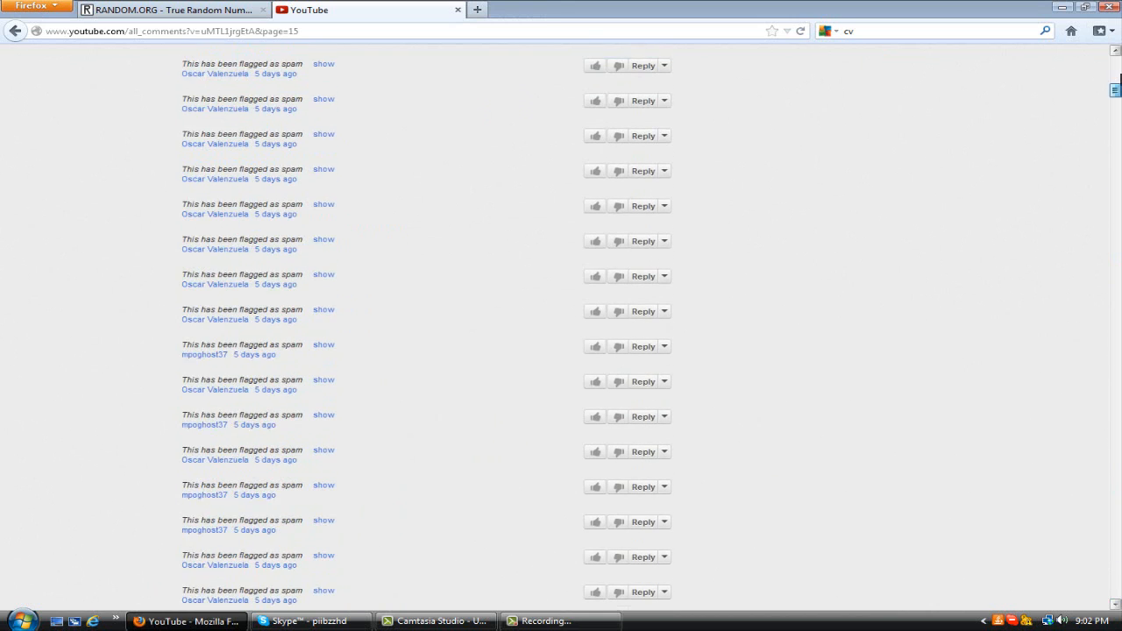
{"action": "left_click", "coordinate": [166, 10]}
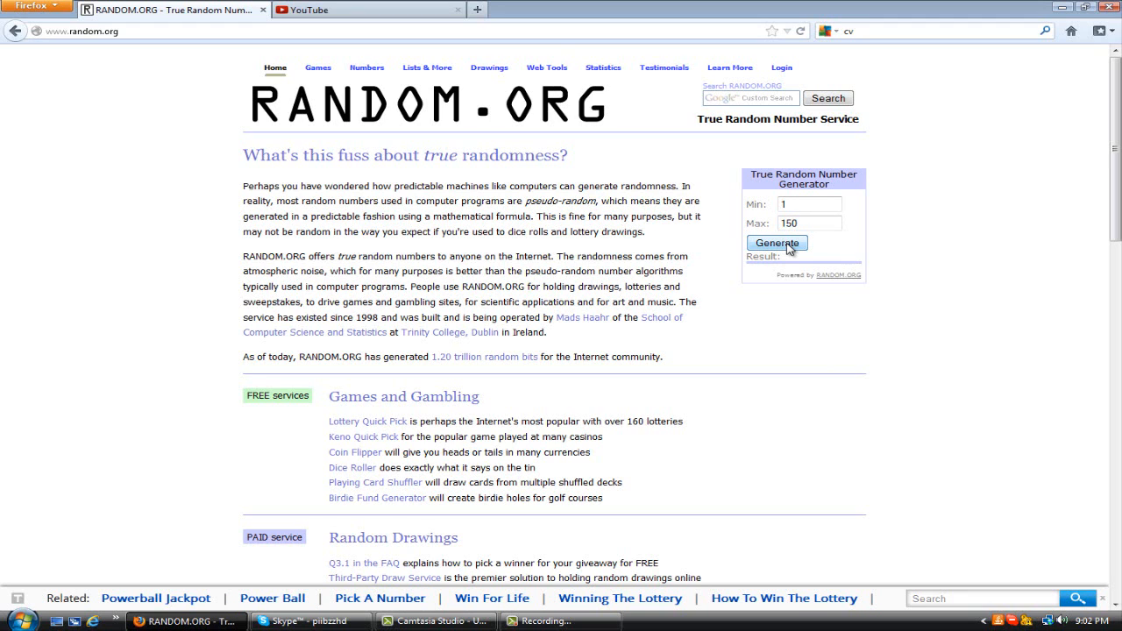
Draw several random numbers from 1 to 150, the latest 95, and return to the YouTube tab.
{"action": "left_click", "coordinate": [776, 242]}
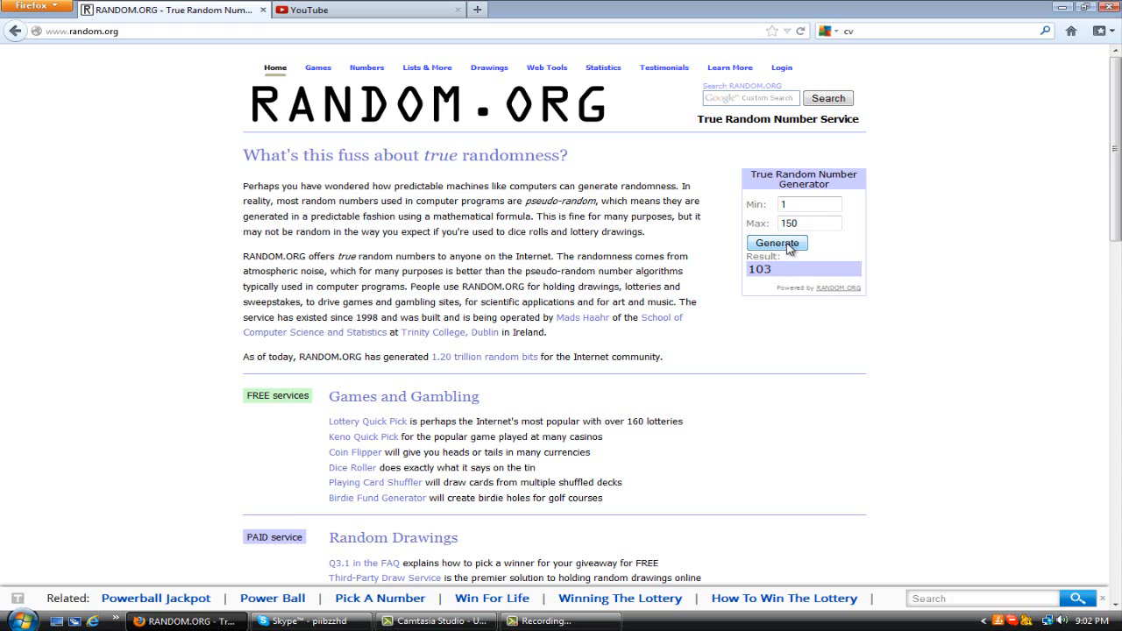
{"action": "left_click", "coordinate": [776, 242]}
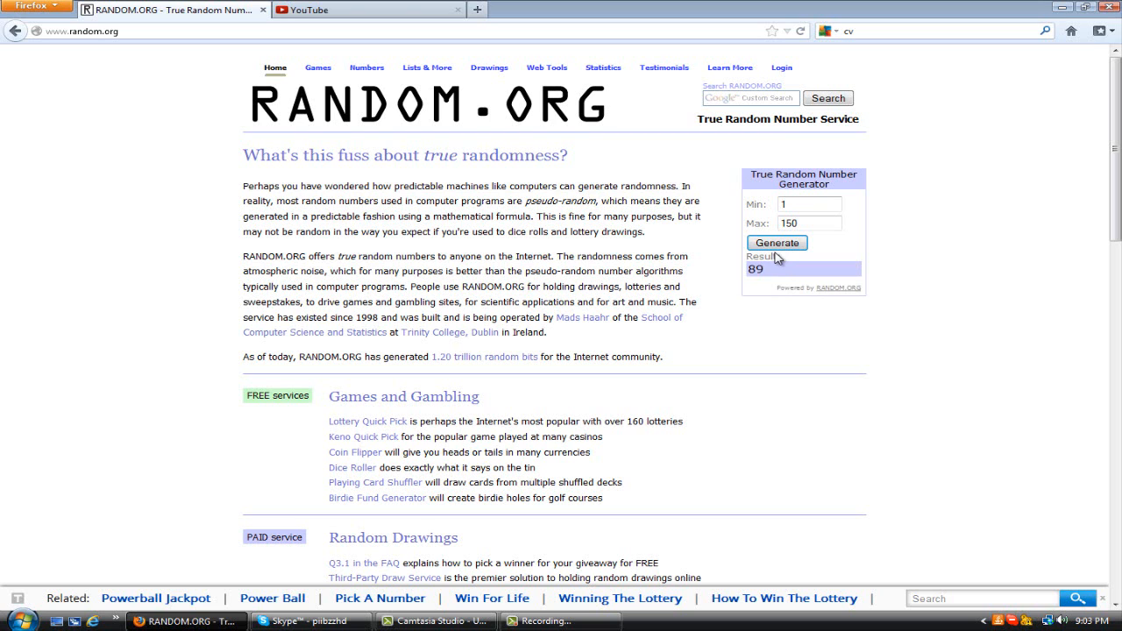
{"action": "left_click", "coordinate": [775, 242]}
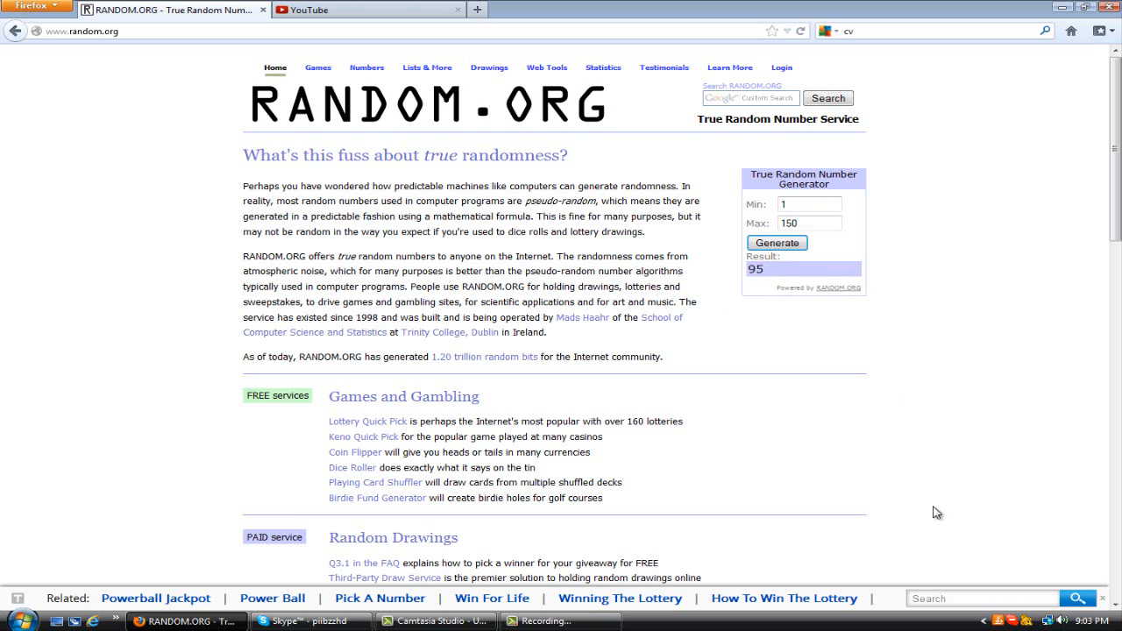
{"action": "left_click", "coordinate": [368, 10]}
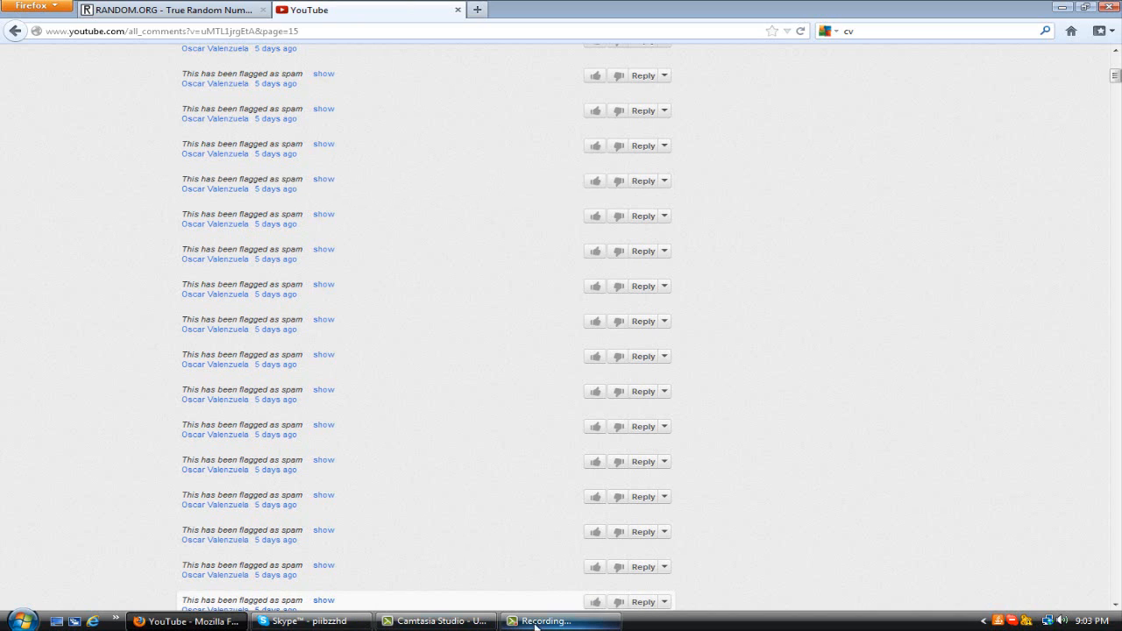
Bring up the Camtasia recorder panel from the taskbar.
{"action": "left_click", "coordinate": [561, 620]}
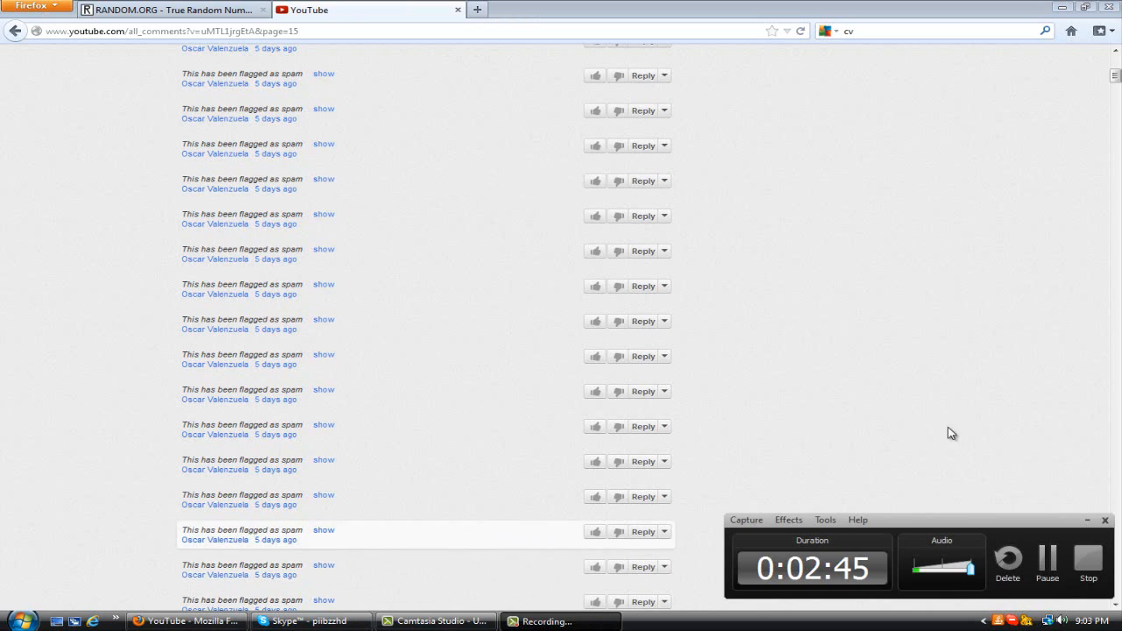
{"action": "mouse_move", "coordinate": [736, 512]}
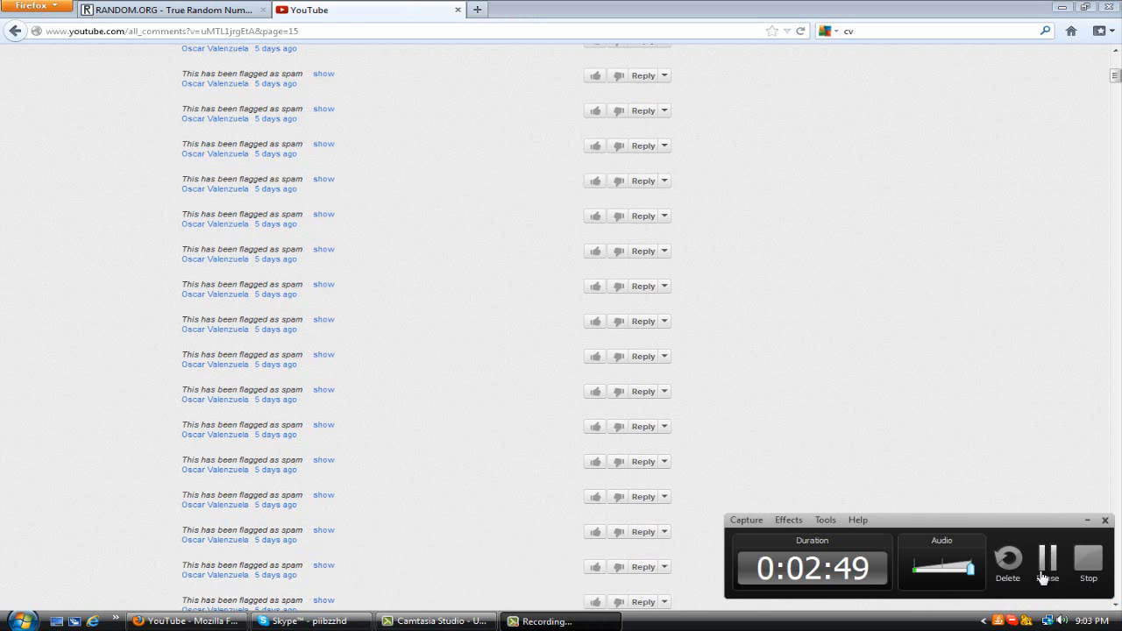
Scroll around page 15 of the comments to the revealed winning "ENTER XBOX 360!" entry.
{"action": "scroll", "scroll_direction": "down", "scroll_amount": 3}
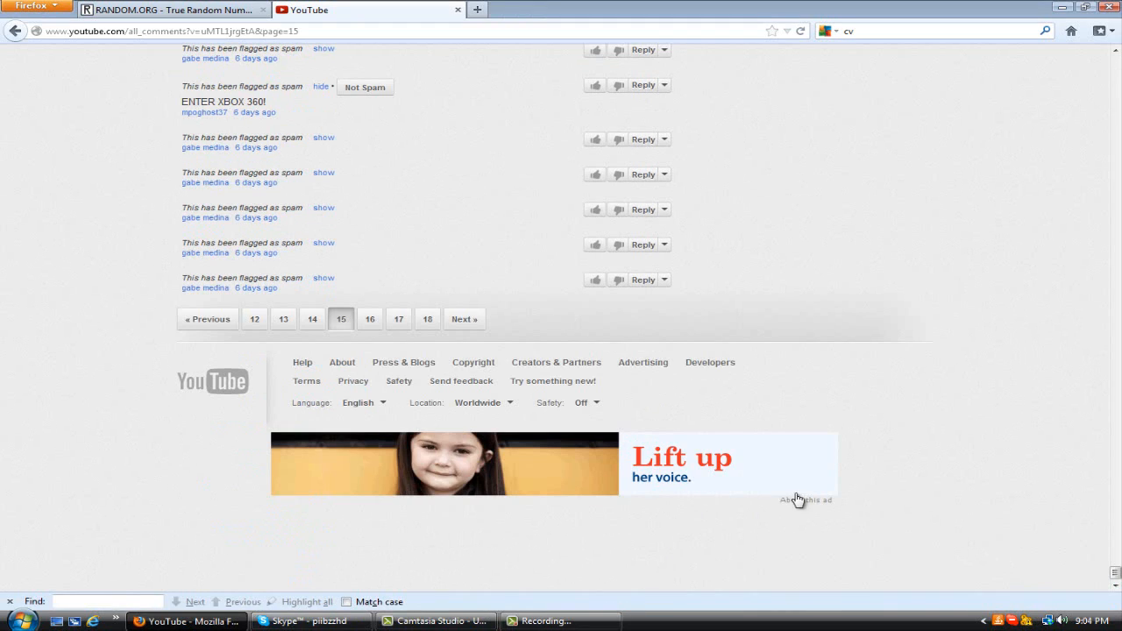
{"action": "scroll", "scroll_direction": "up", "scroll_amount": 3}
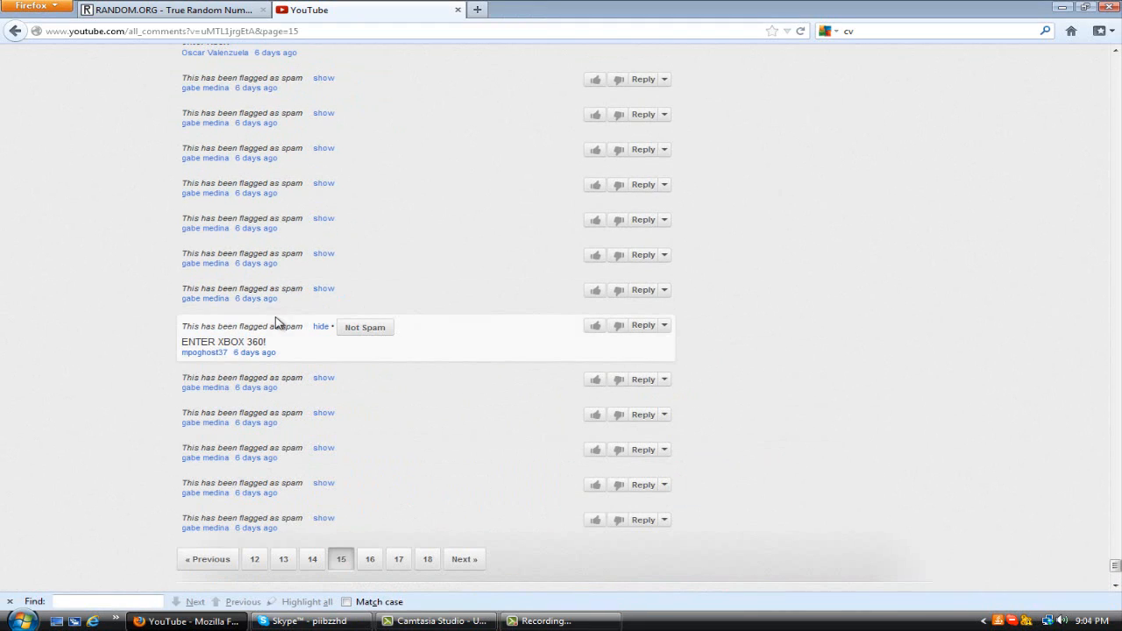
{"action": "mouse_move", "coordinate": [289, 364]}
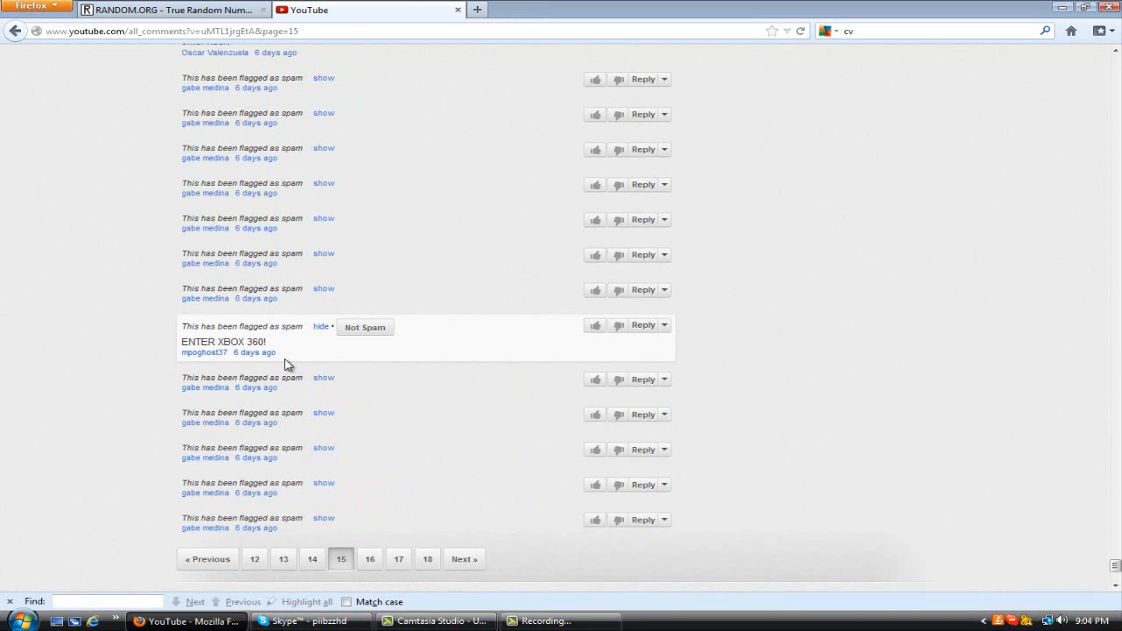
{"action": "mouse_move", "coordinate": [184, 361]}
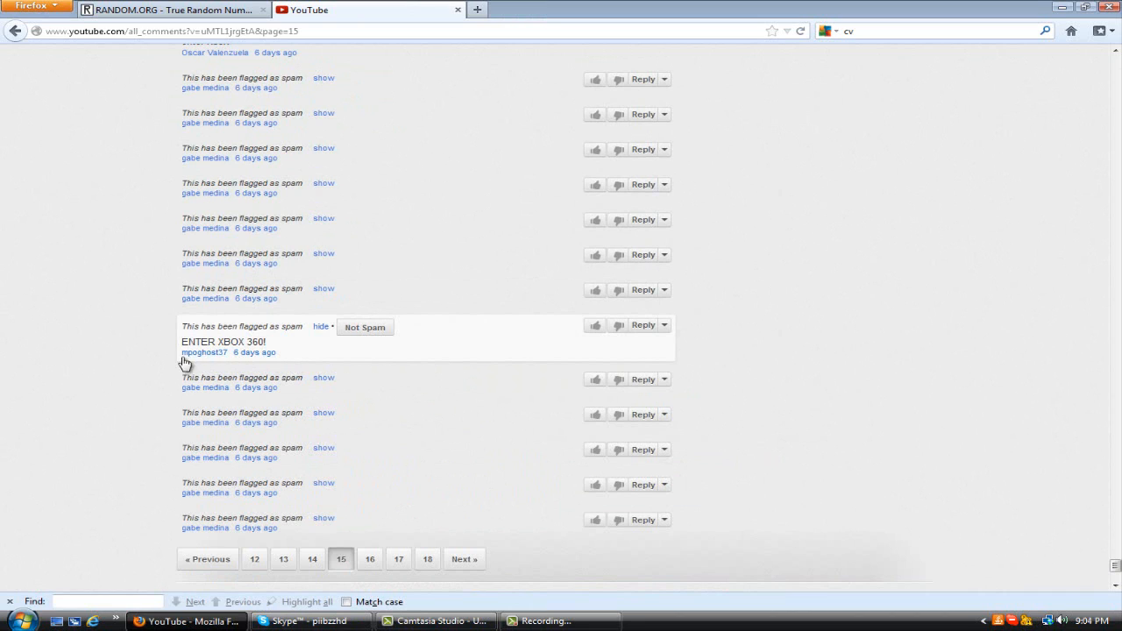
{"action": "mouse_move", "coordinate": [254, 393]}
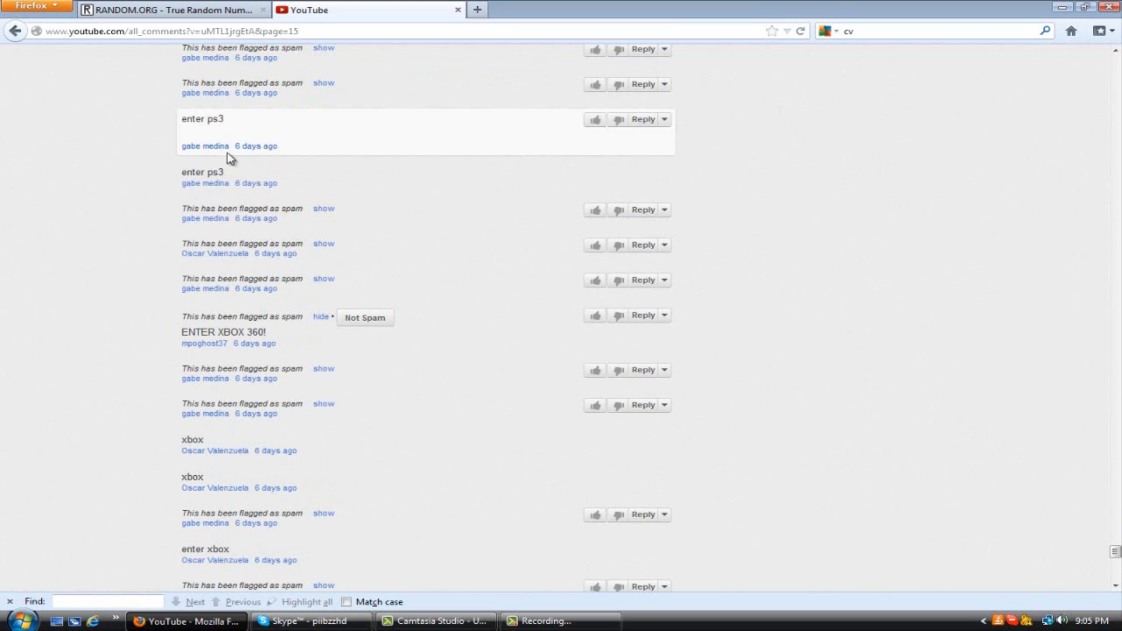
{"action": "mouse_move", "coordinate": [340, 389]}
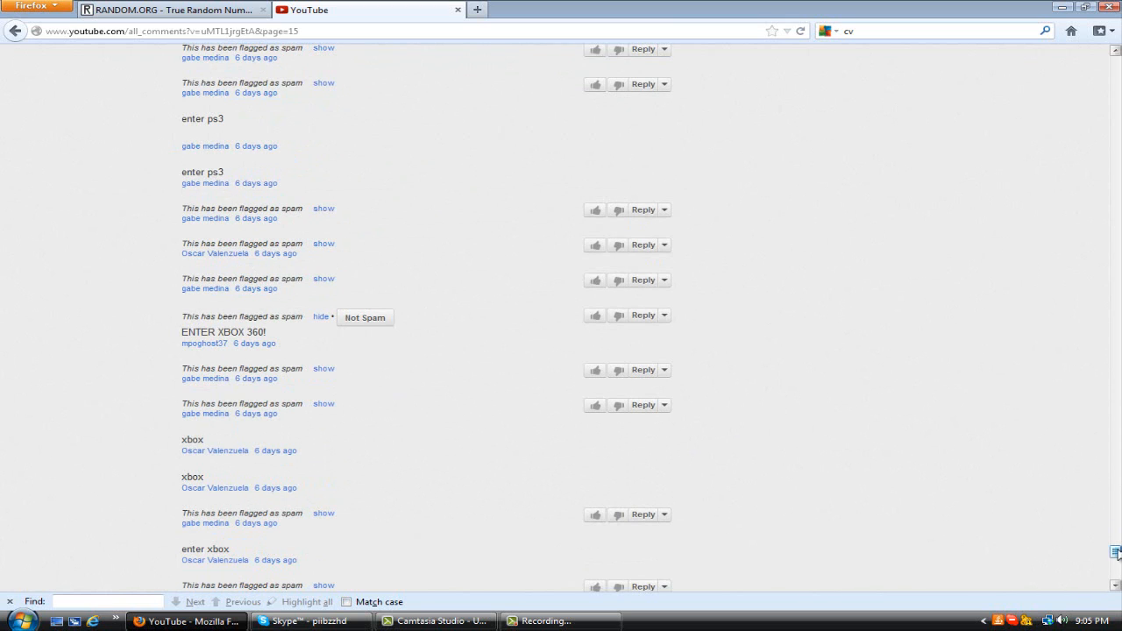
{"action": "scroll", "scroll_direction": "down", "scroll_amount": 3}
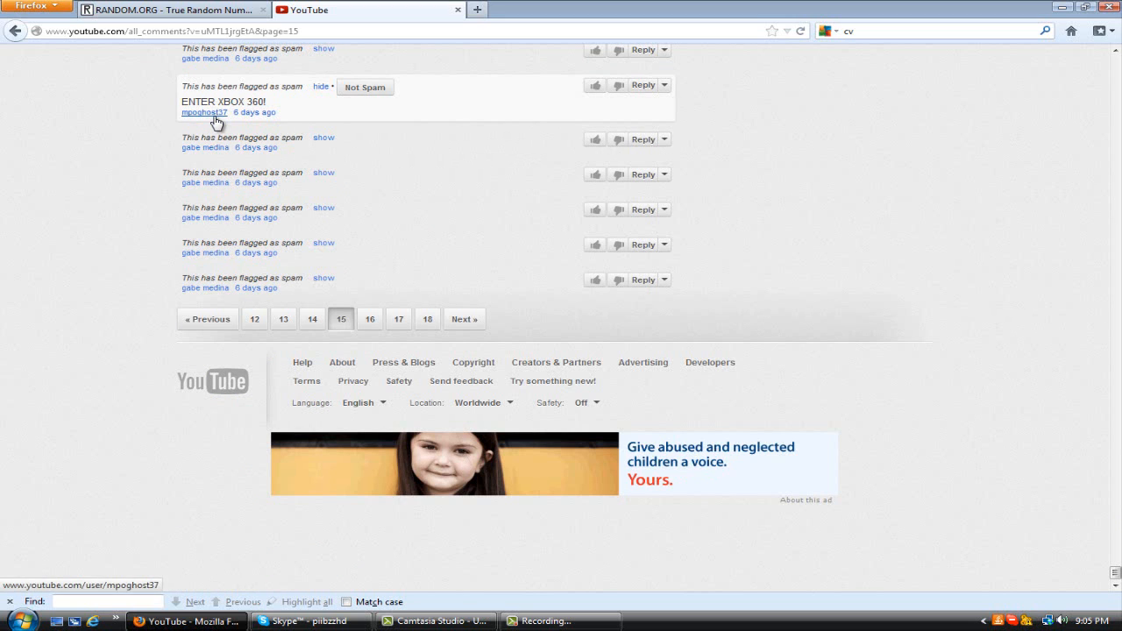
{"action": "mouse_move", "coordinate": [196, 119]}
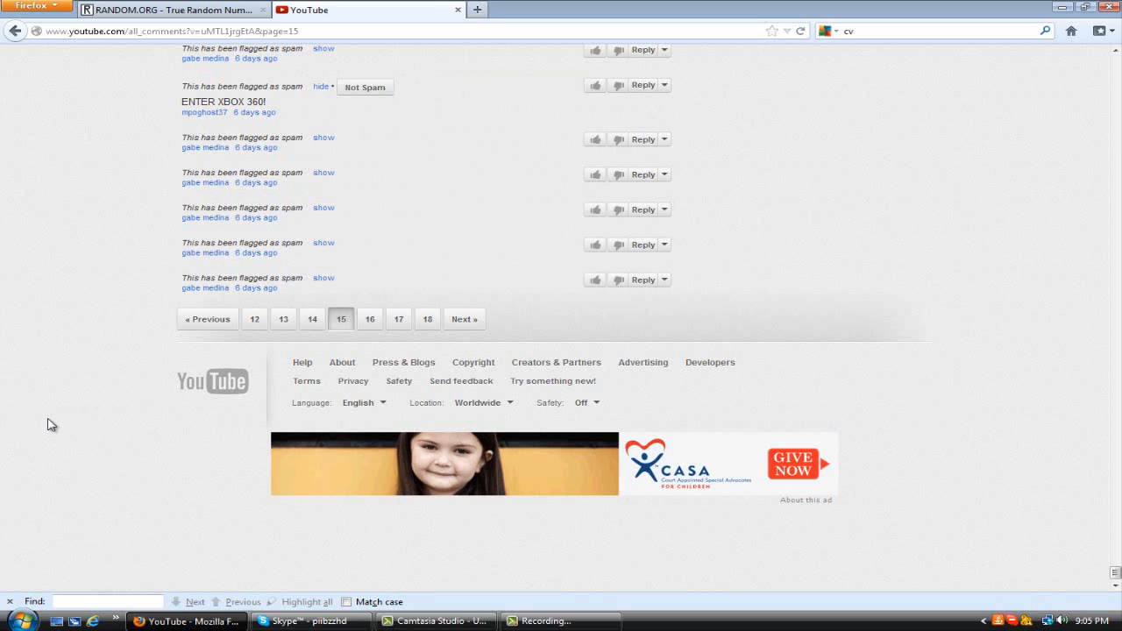
{"action": "mouse_move", "coordinate": [175, 442]}
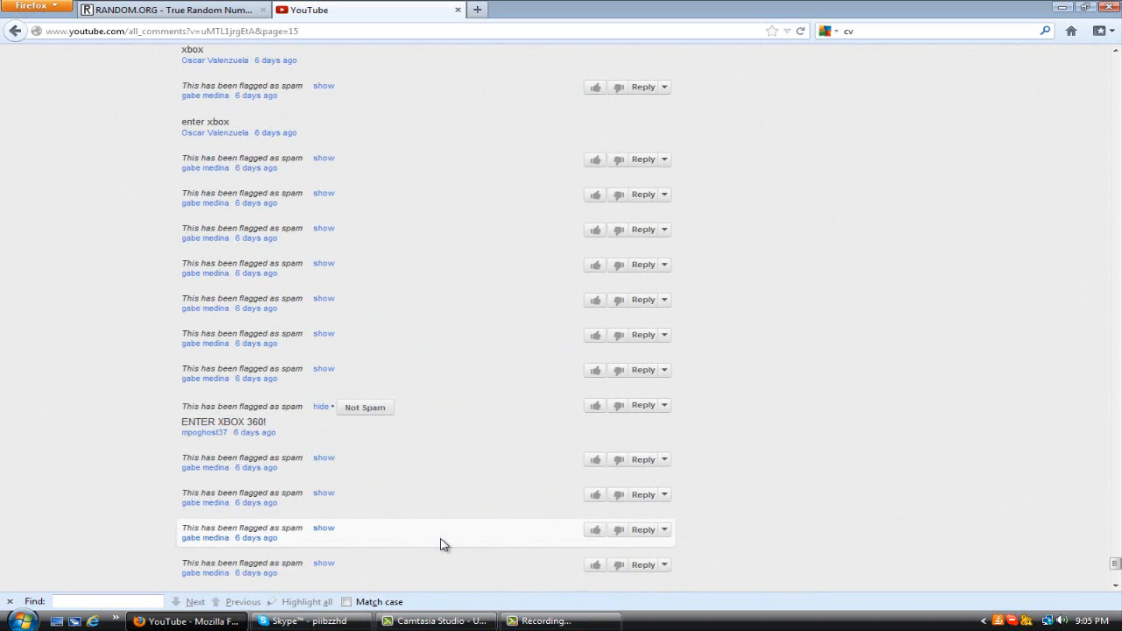
{"action": "scroll", "scroll_direction": "down", "scroll_amount": 3}
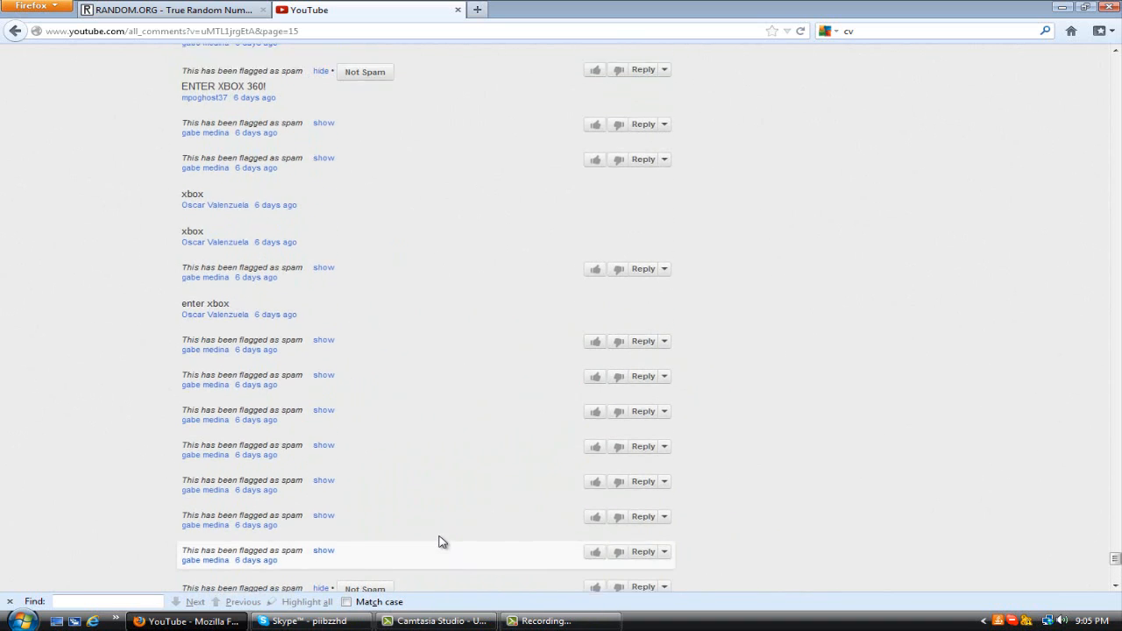
{"action": "scroll", "scroll_direction": "down", "scroll_amount": 3}
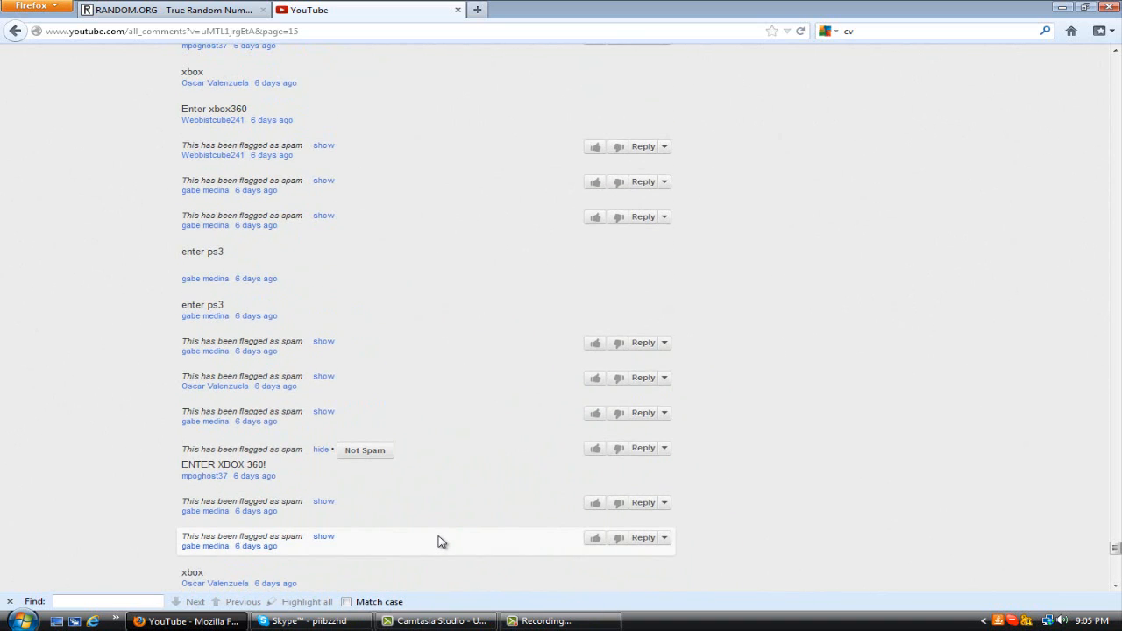